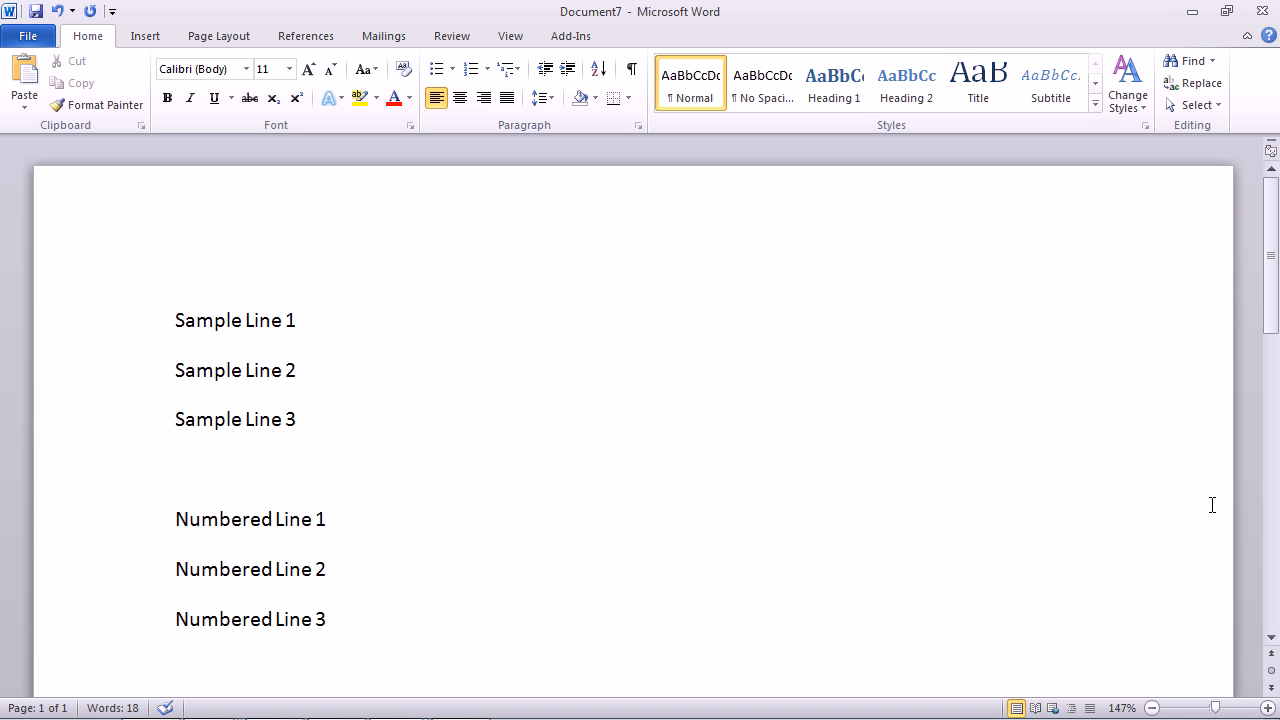
- Select the Sample Line 1 to Sample Line 3 paragraphs in the document
click(177, 670)
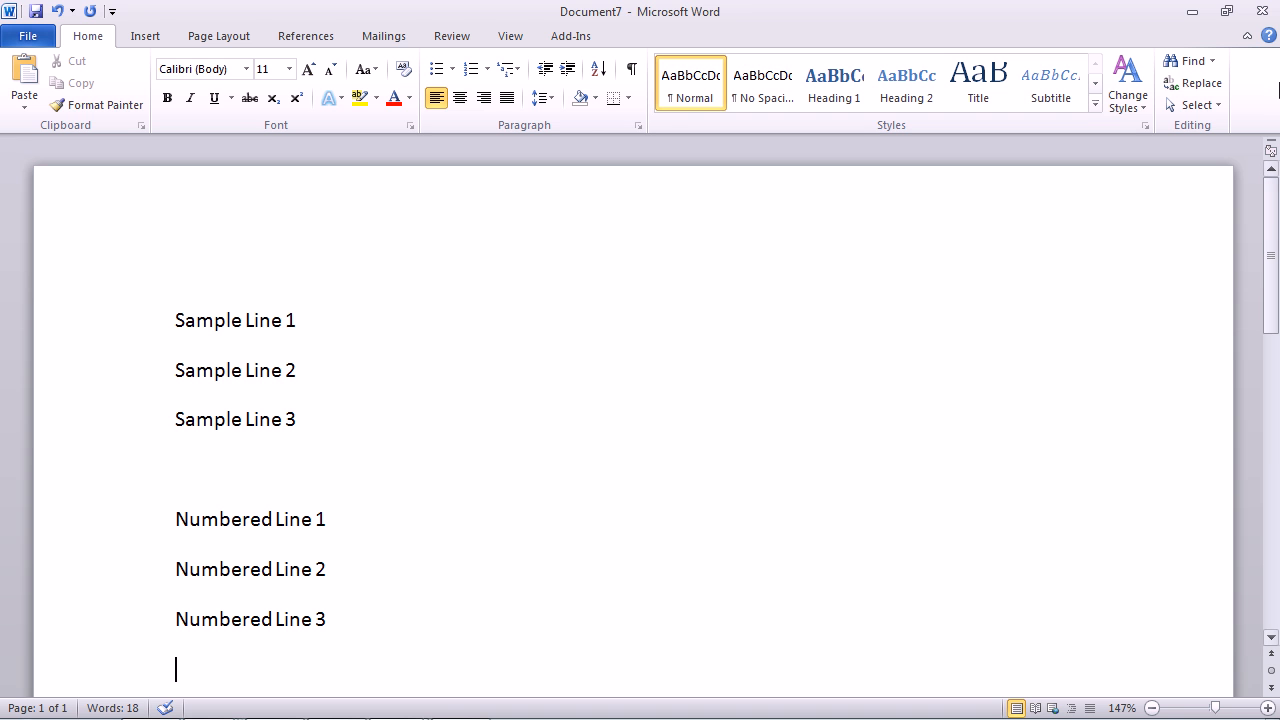
mouse_move(568, 129)
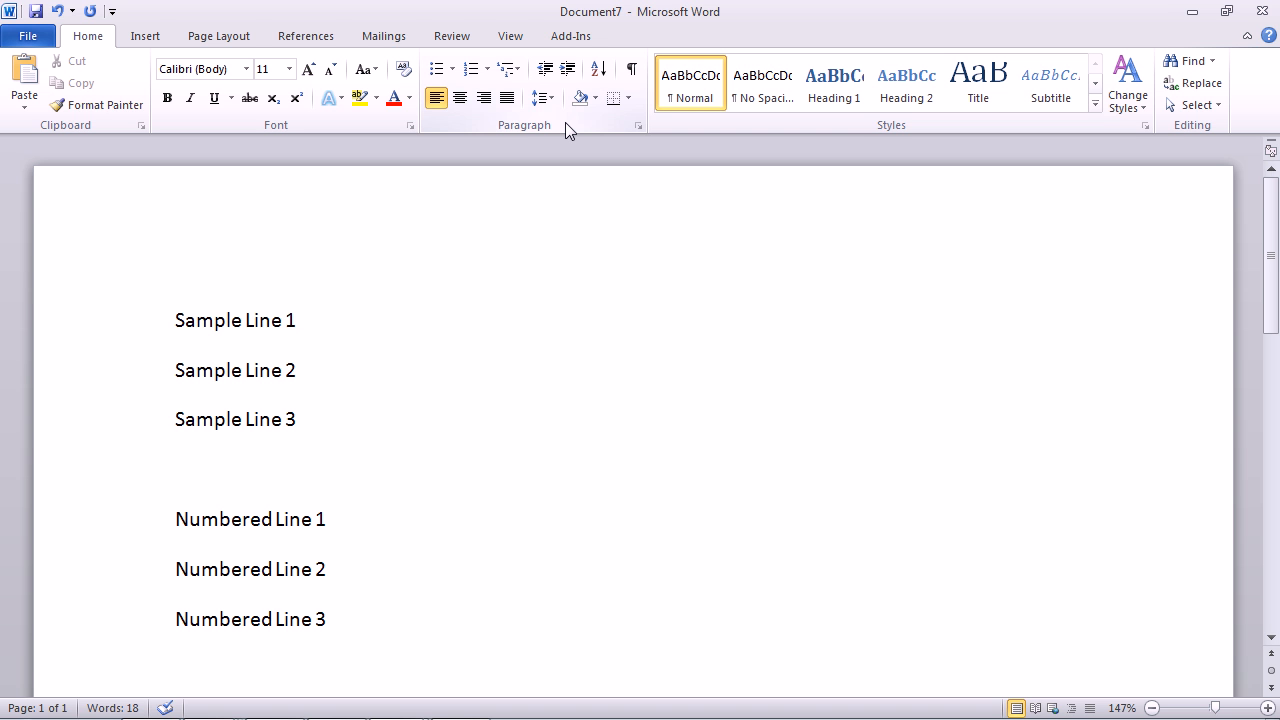
click(176, 669)
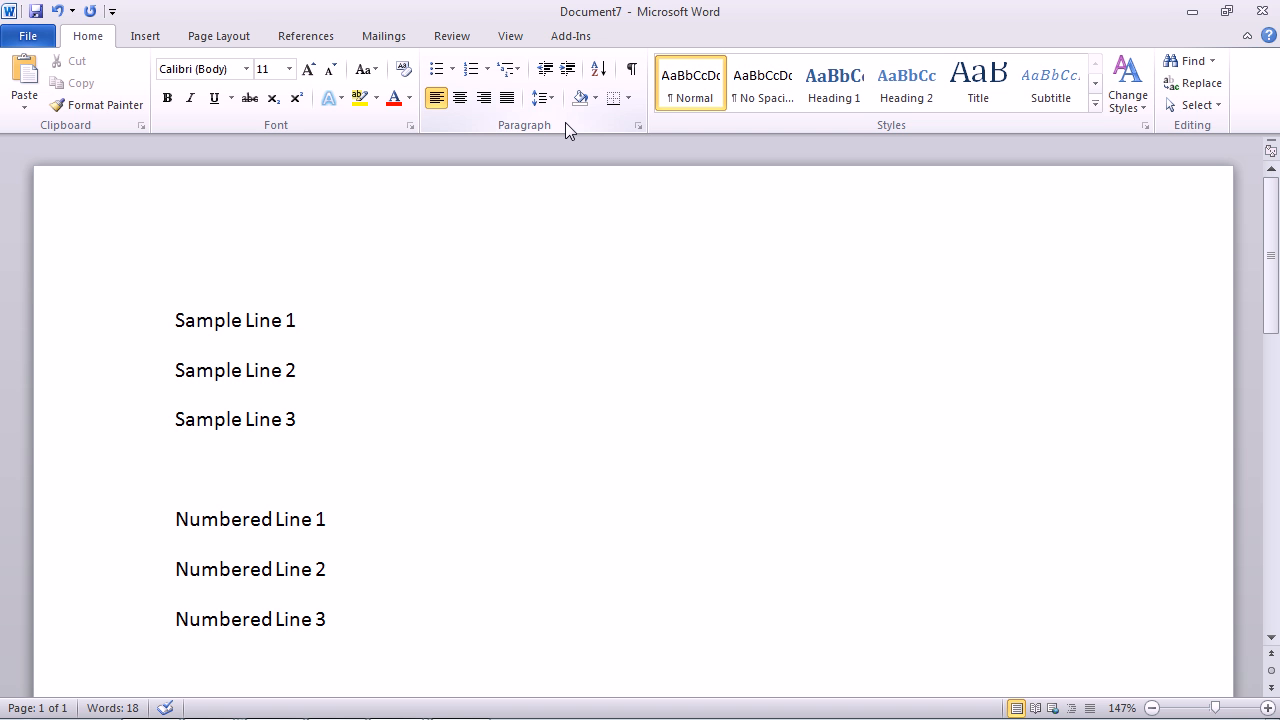
click(176, 669)
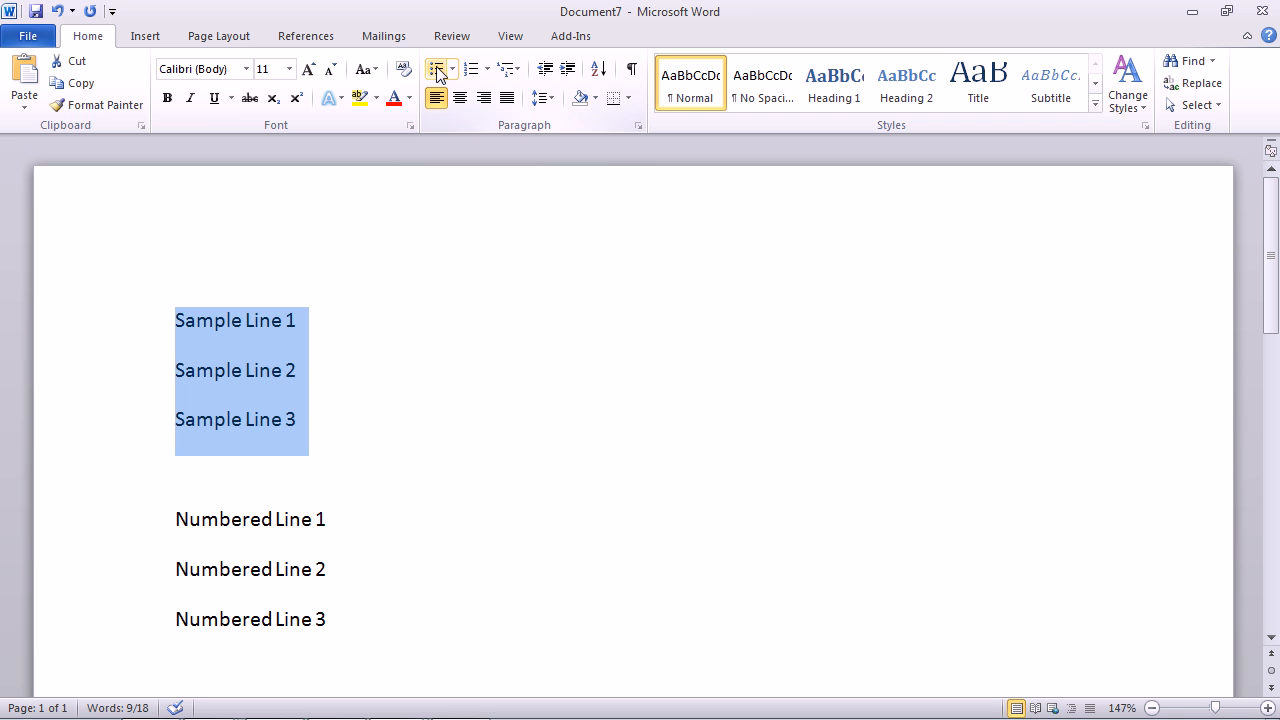
- Bullet the three sample lines with the check-mark symbol from the Bullet Library
click(436, 69)
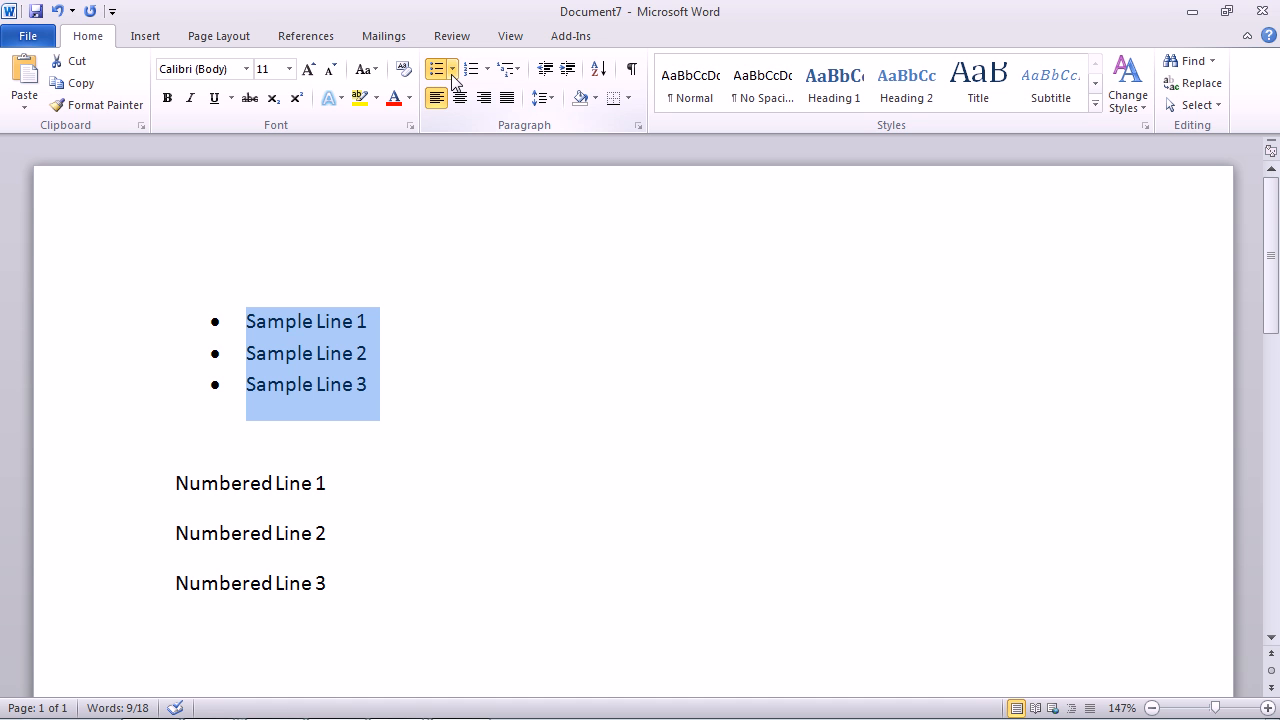
click(453, 69)
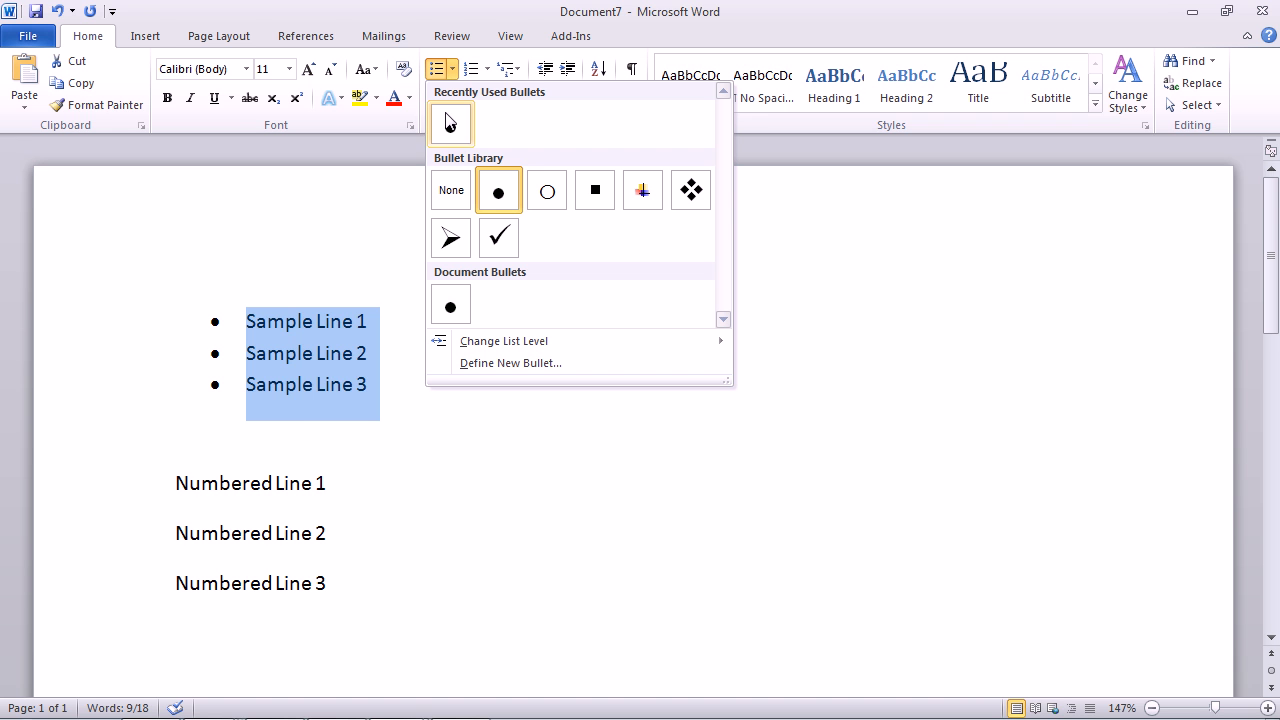
click(690, 190)
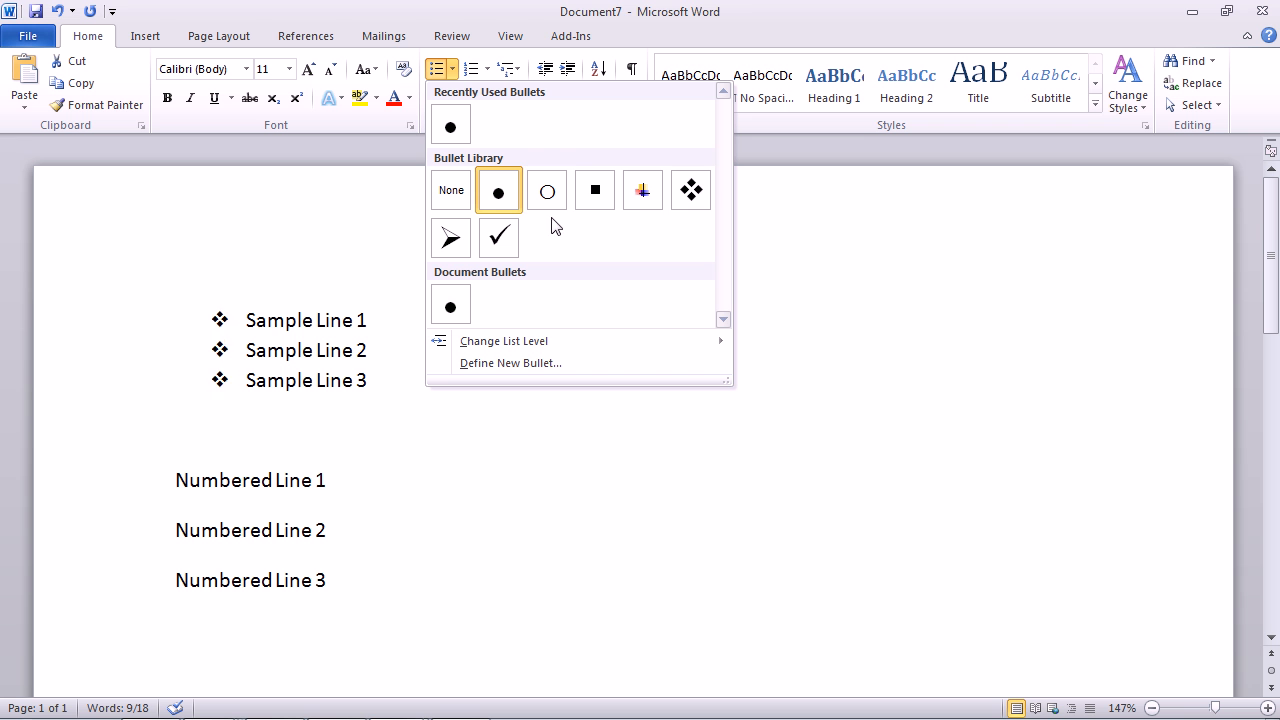
click(498, 238)
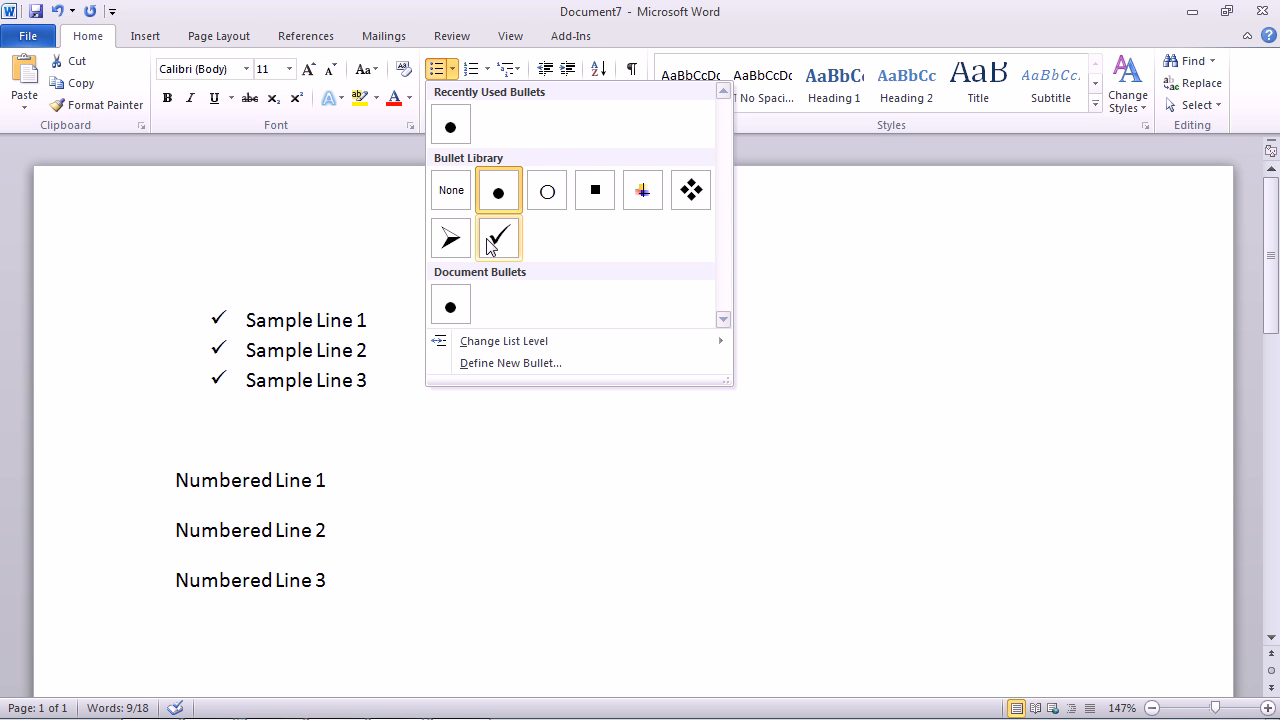
click(498, 238)
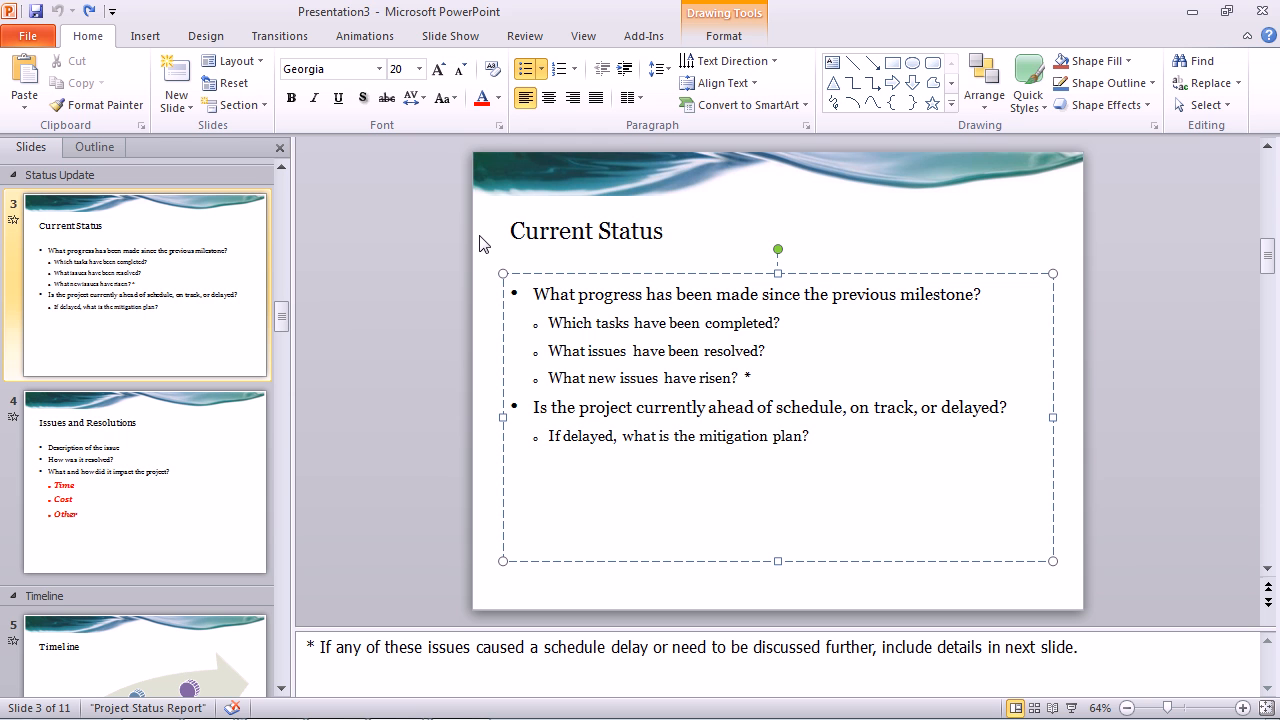
- Select the three sub-questions under Current Status and apply Roman-numeral numbering
click(546, 407)
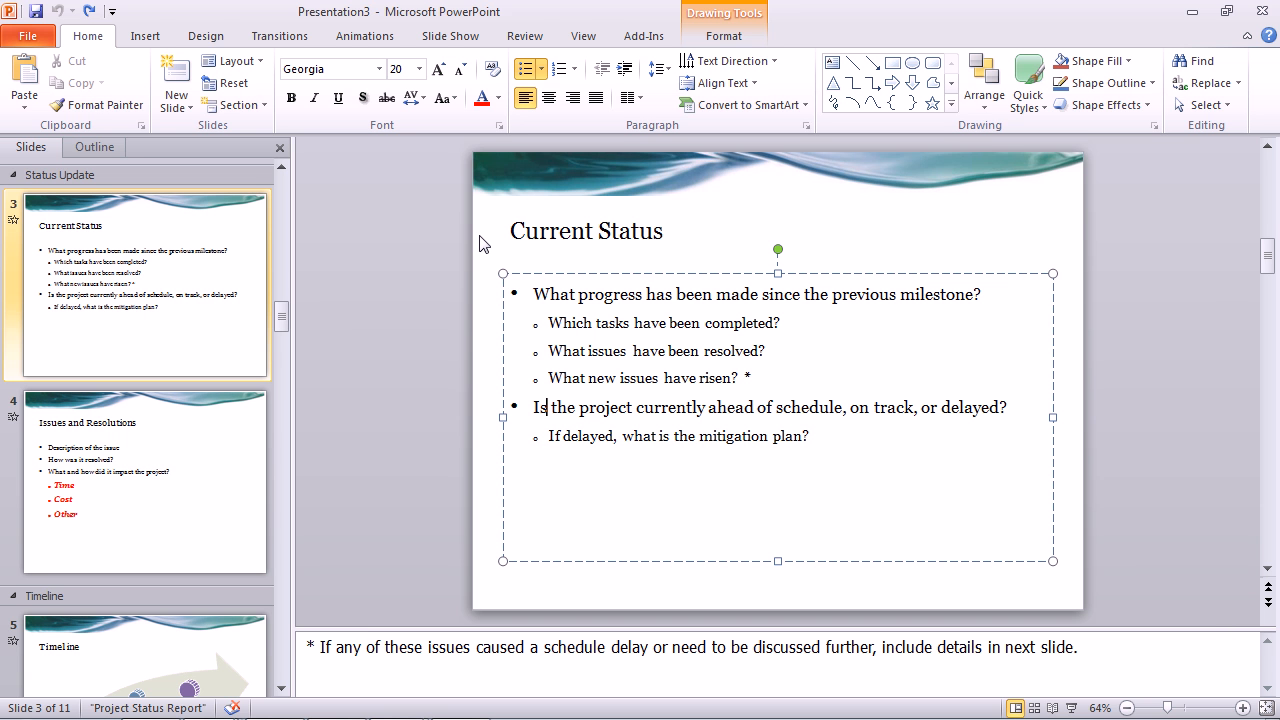
drag(548, 322, 670, 322)
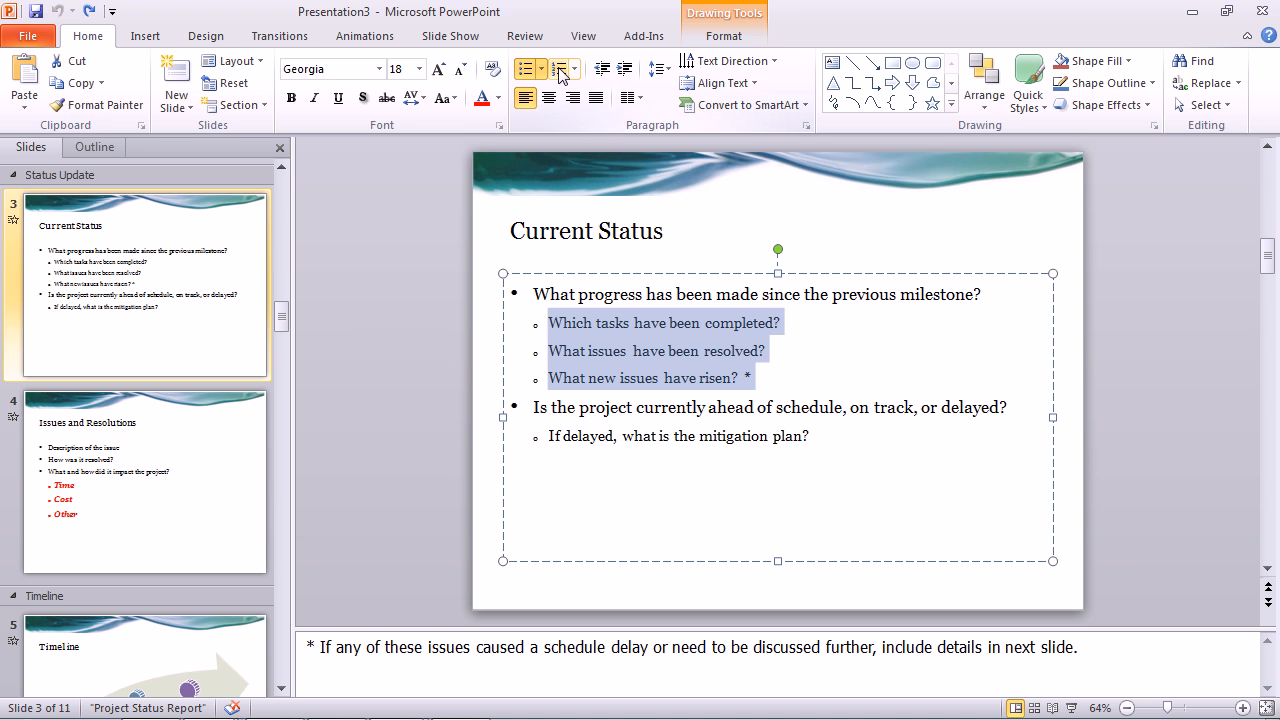
mouse_move(558, 68)
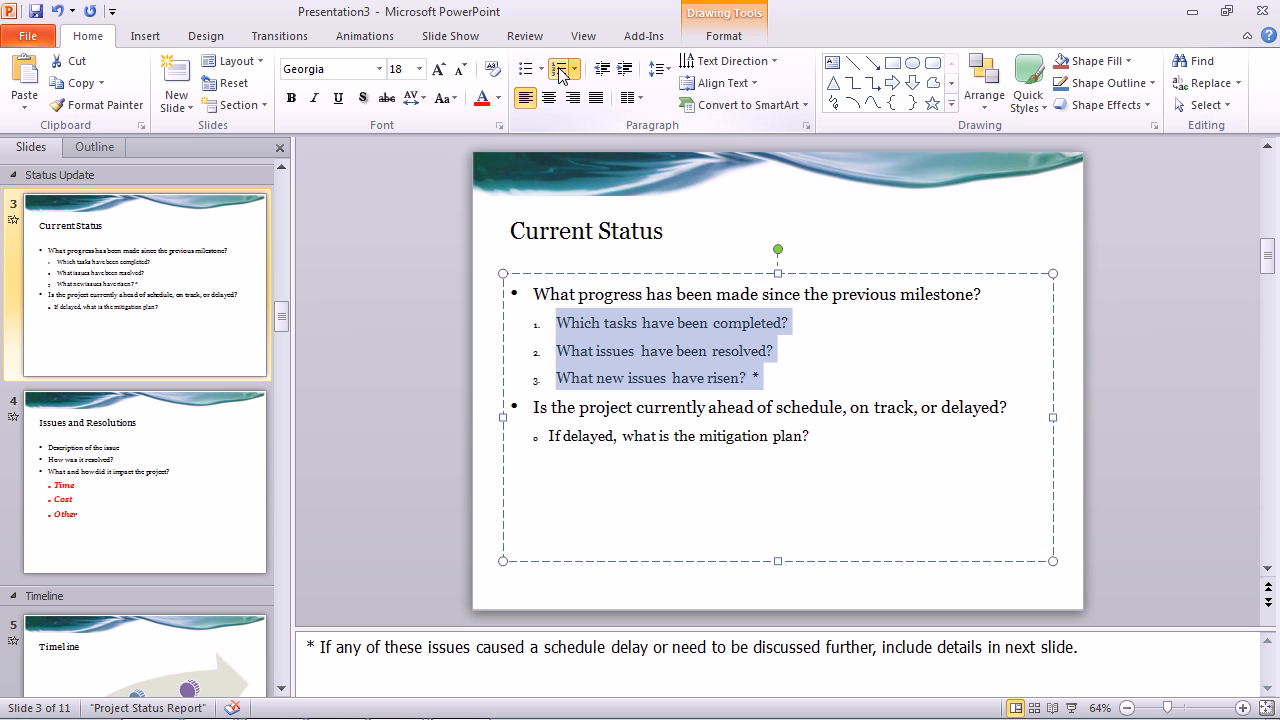
click(558, 68)
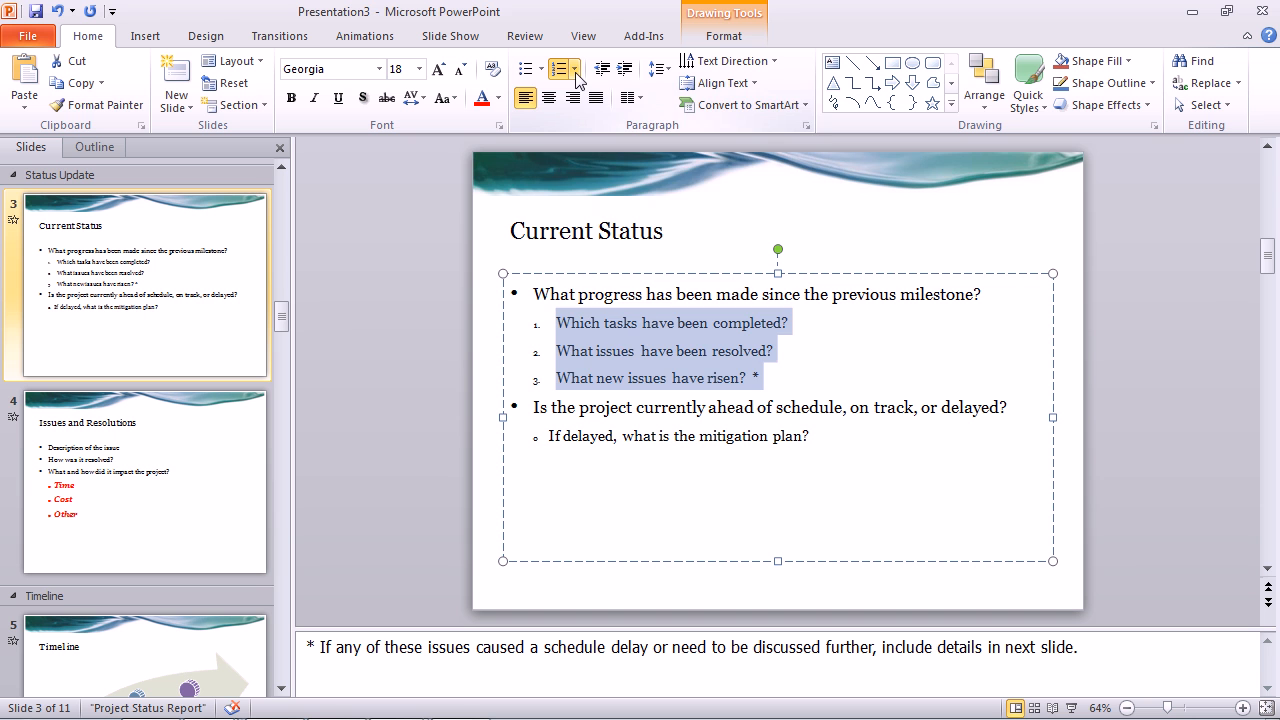
click(562, 68)
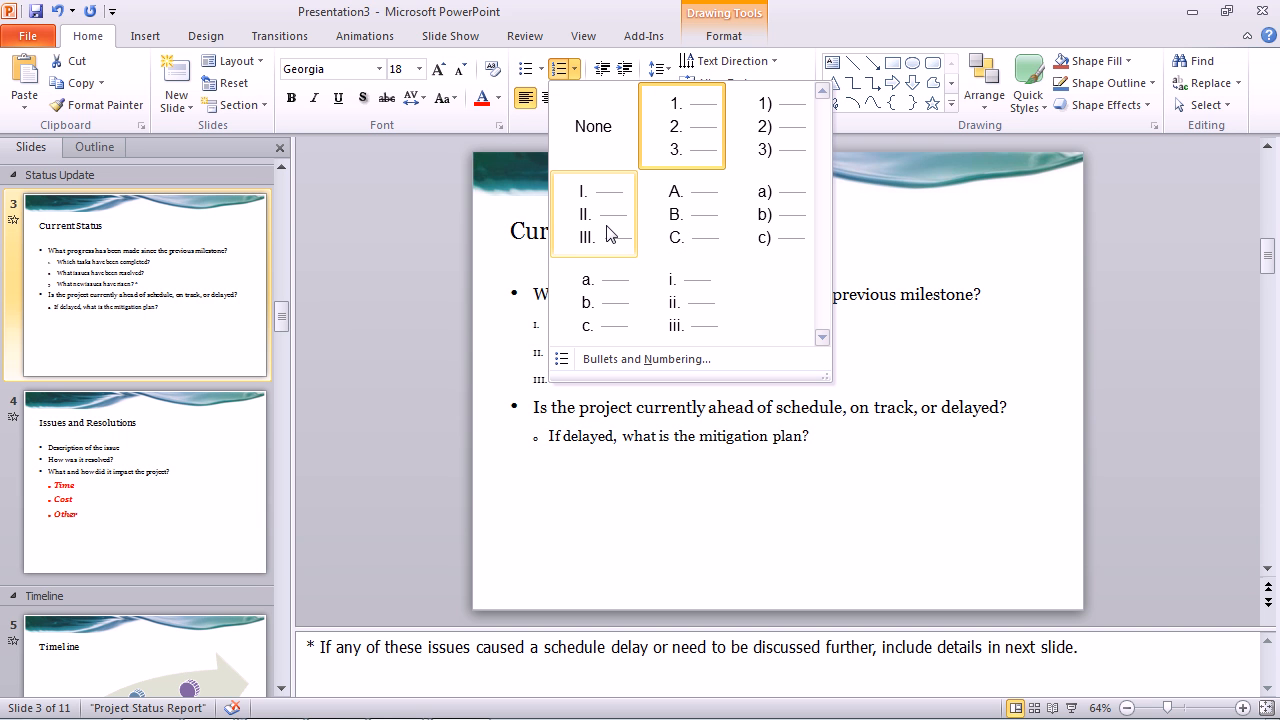
mouse_move(593, 214)
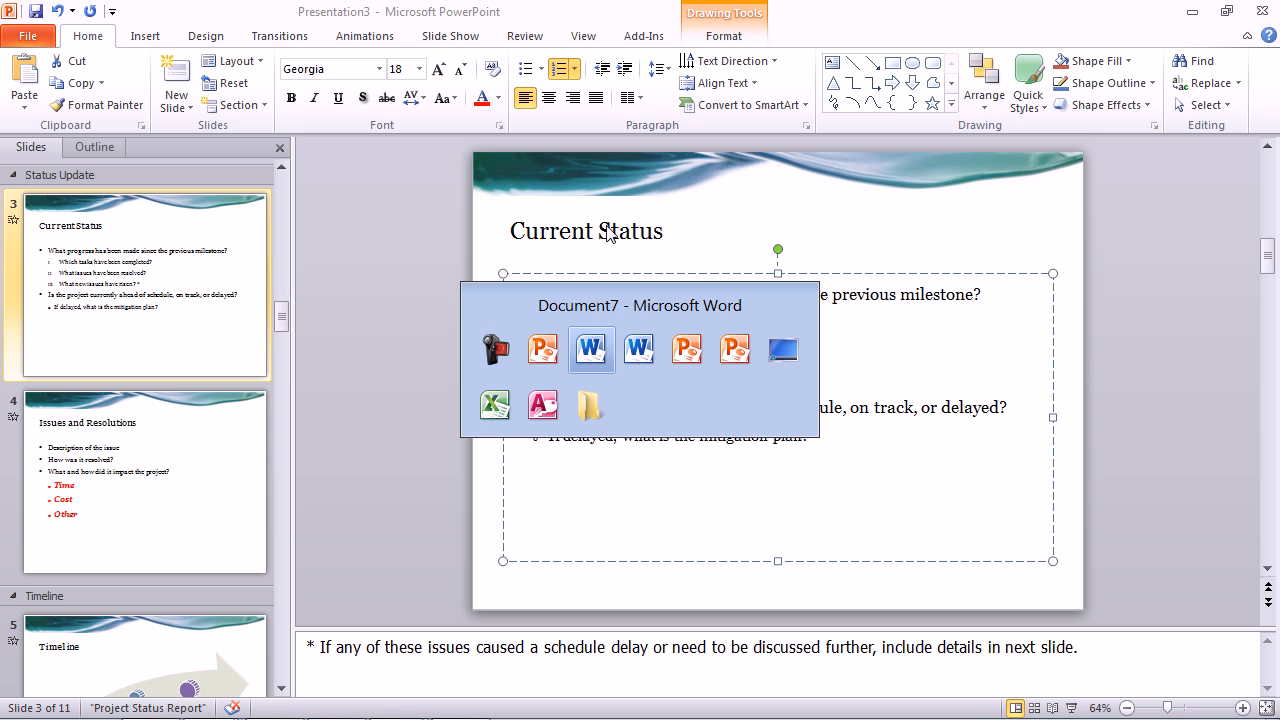
- Switch to the Word document and turn on Show/Hide ¶ formatting marks
click(591, 349)
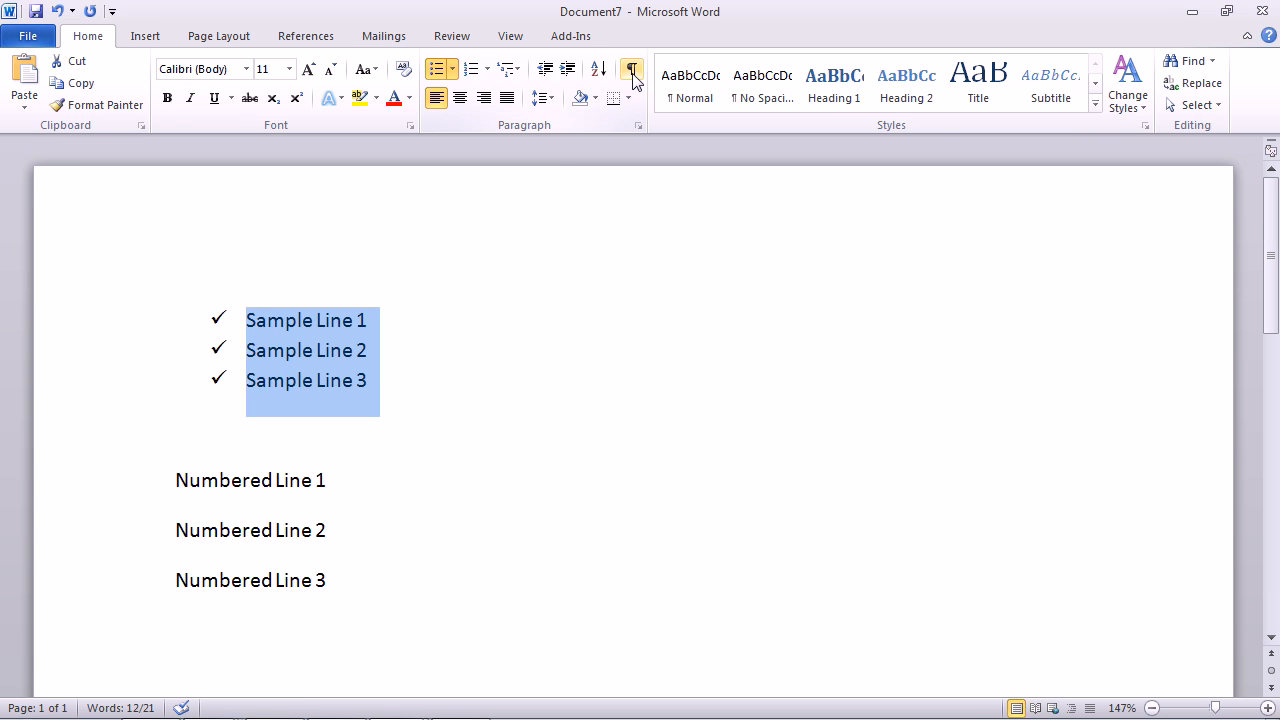
click(631, 69)
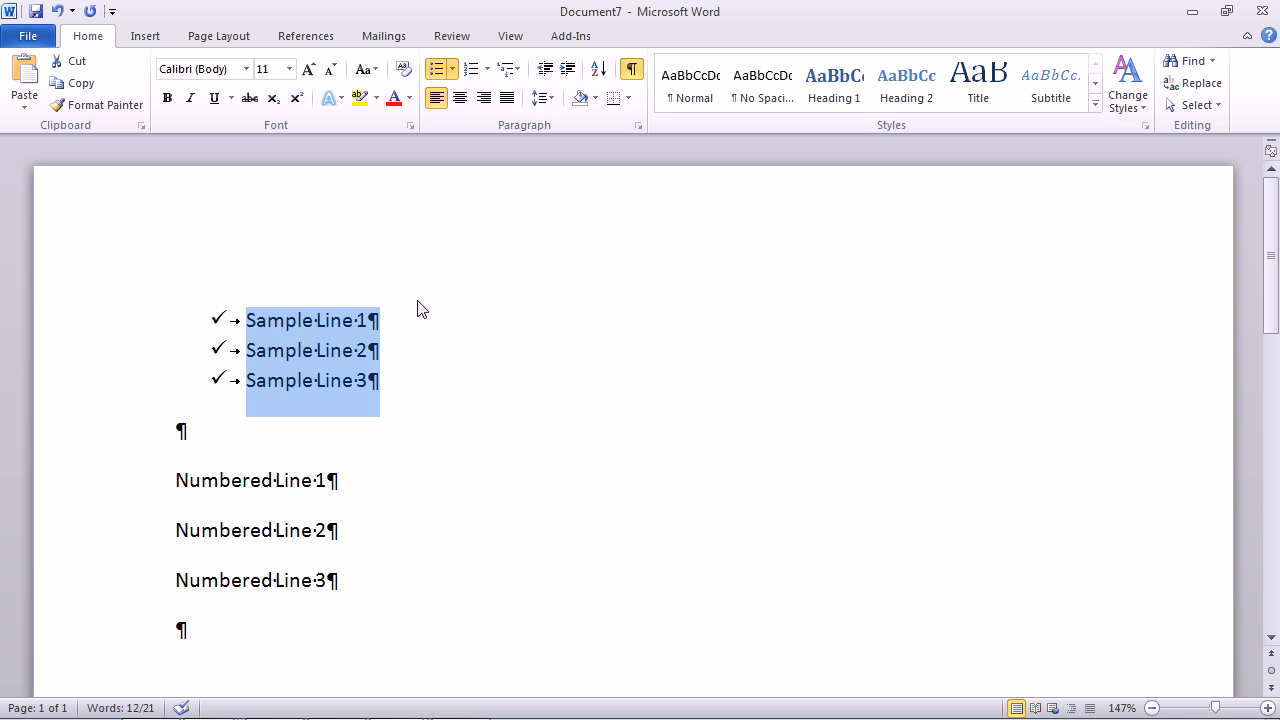
mouse_move(410, 295)
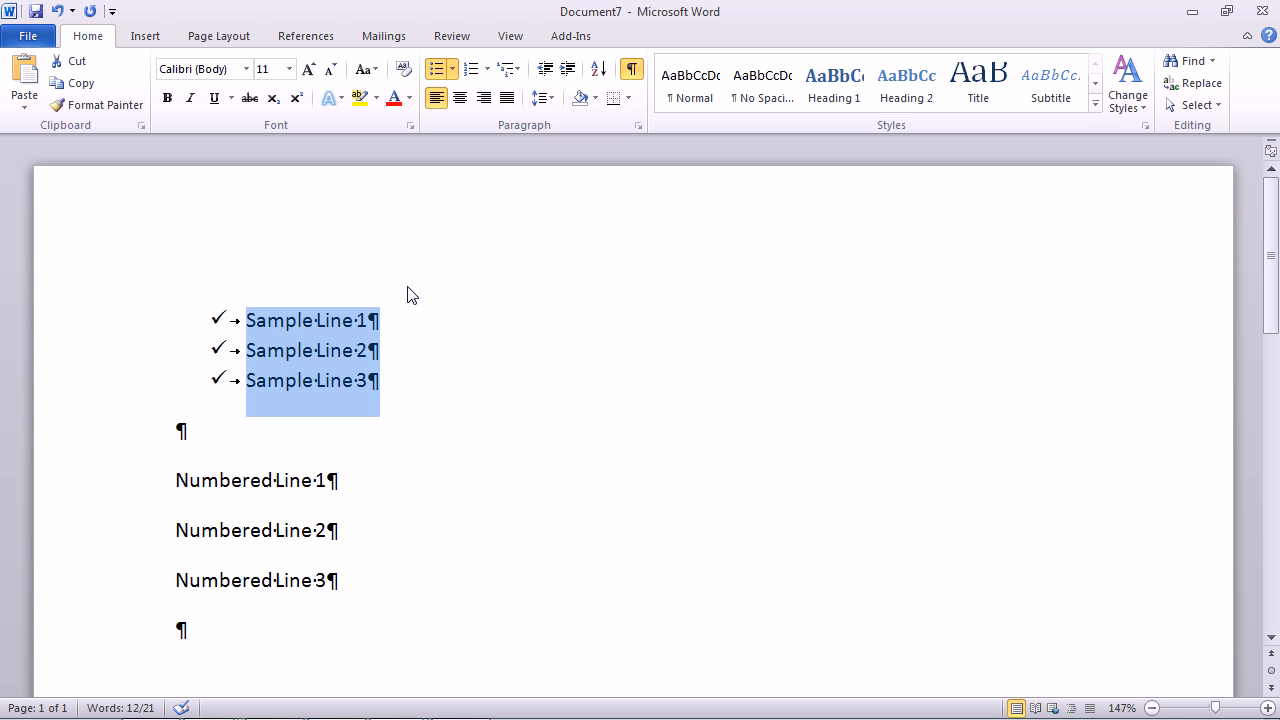
mouse_move(373, 344)
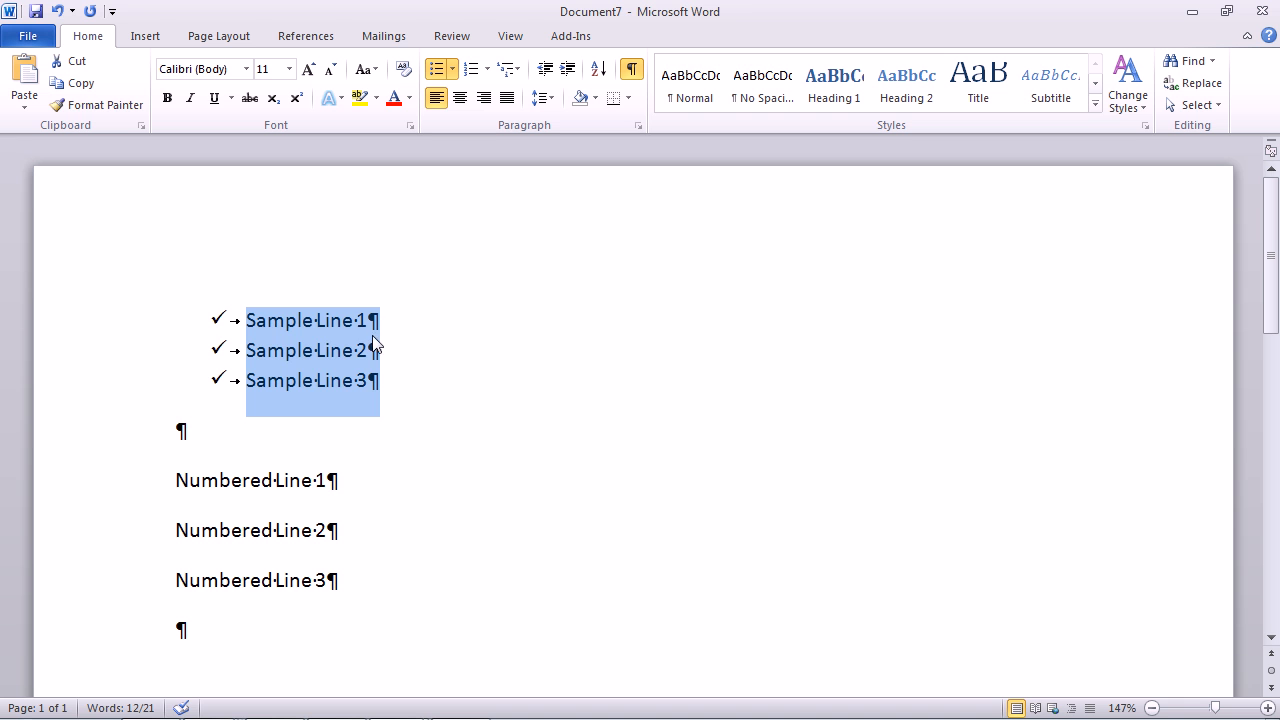
mouse_move(217, 323)
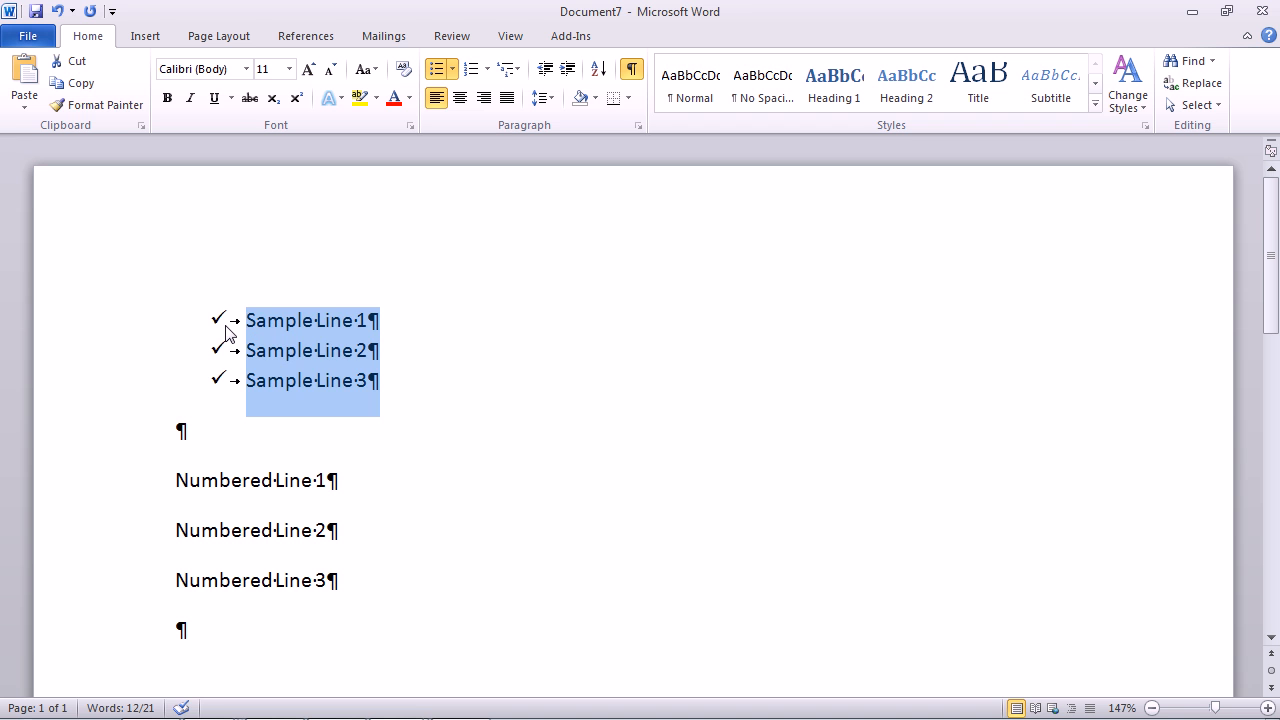
click(370, 320)
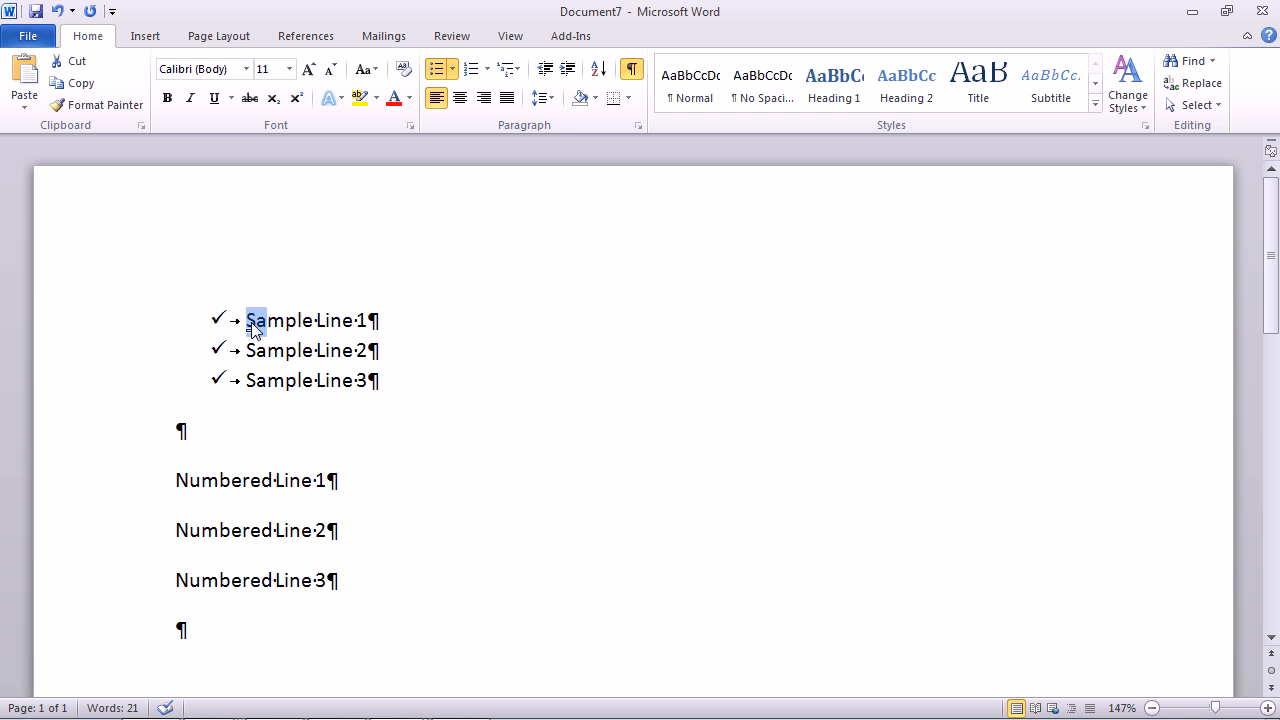
- Color Sample Line 1 red and grow its paragraph mark and check-mark bullet twice
double_click(310, 320)
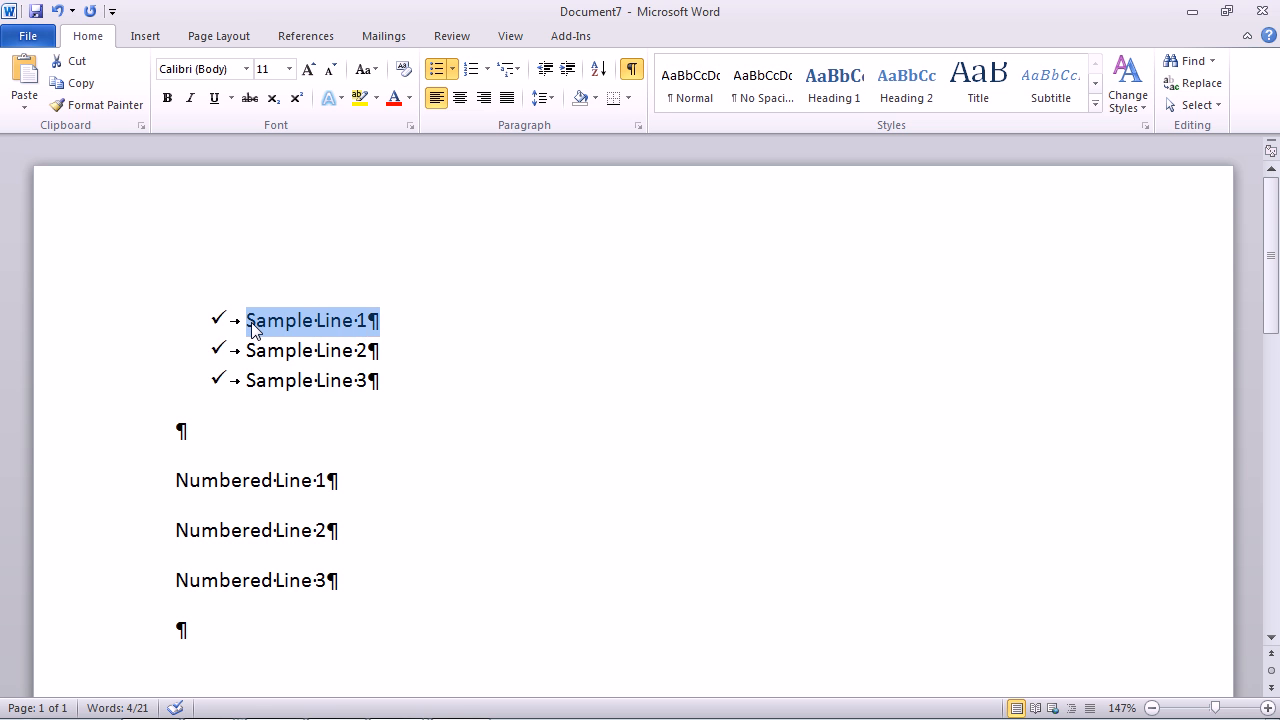
click(394, 97)
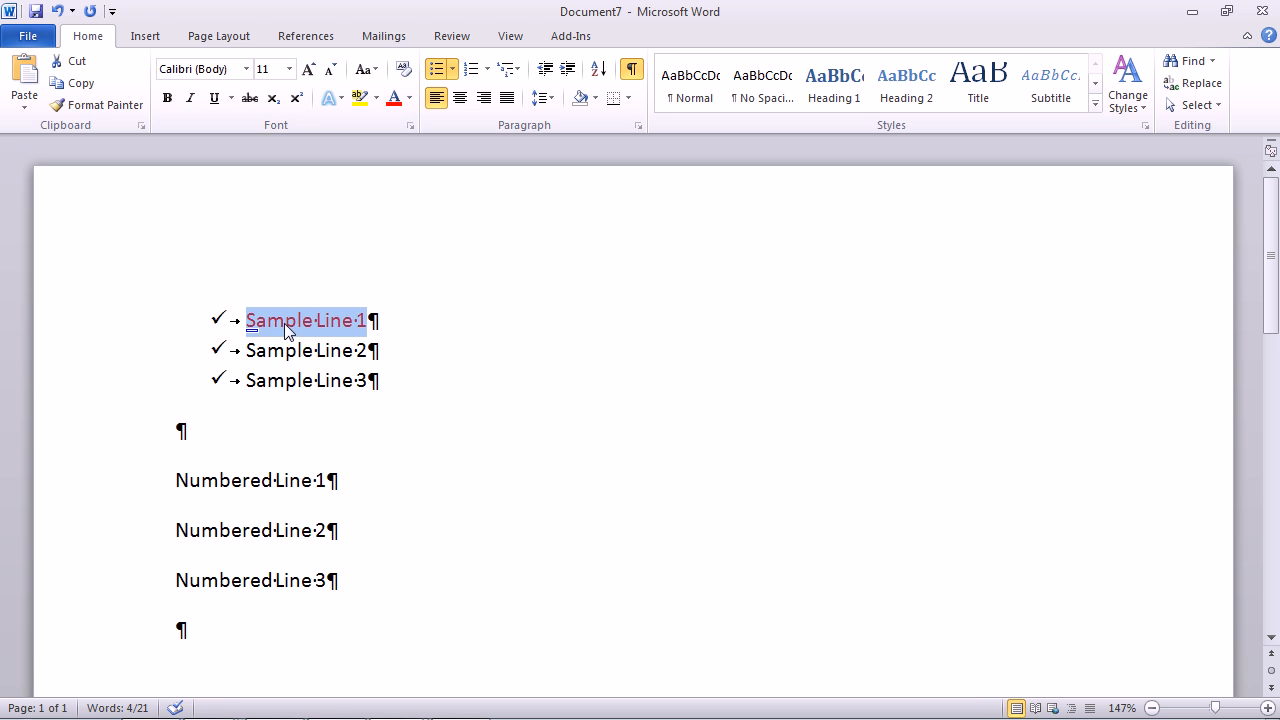
mouse_move(211, 327)
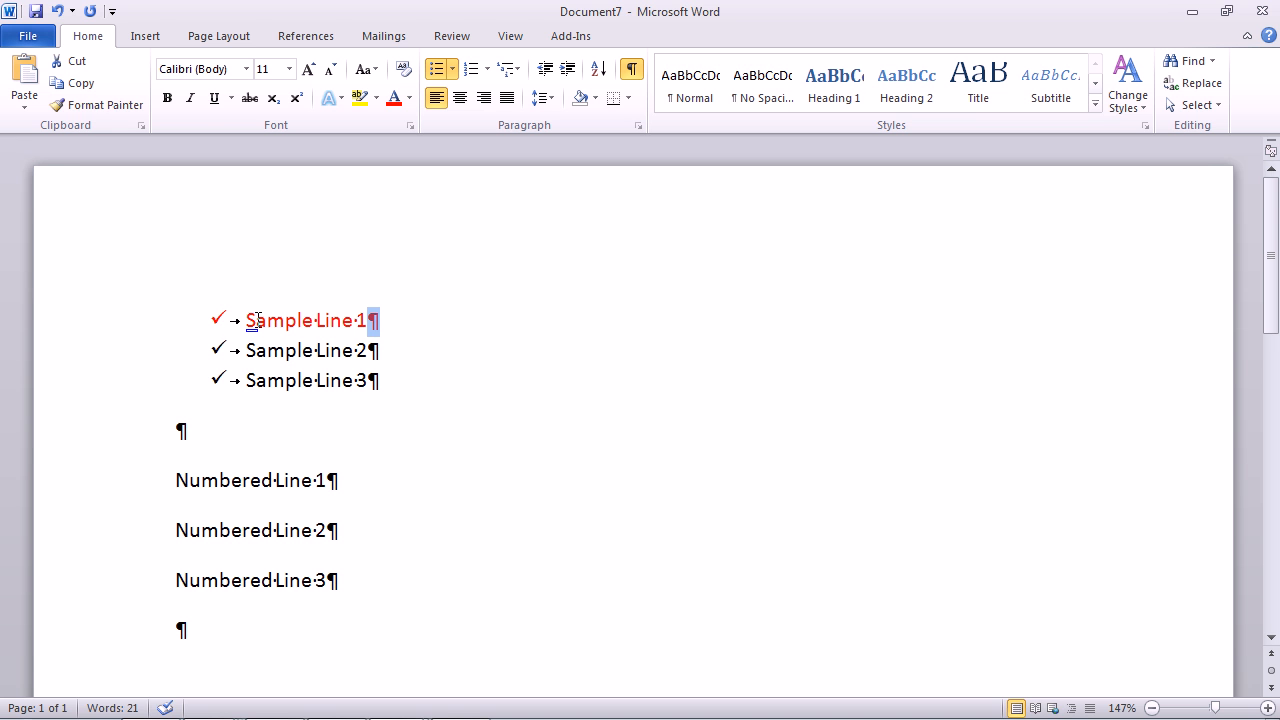
click(308, 69)
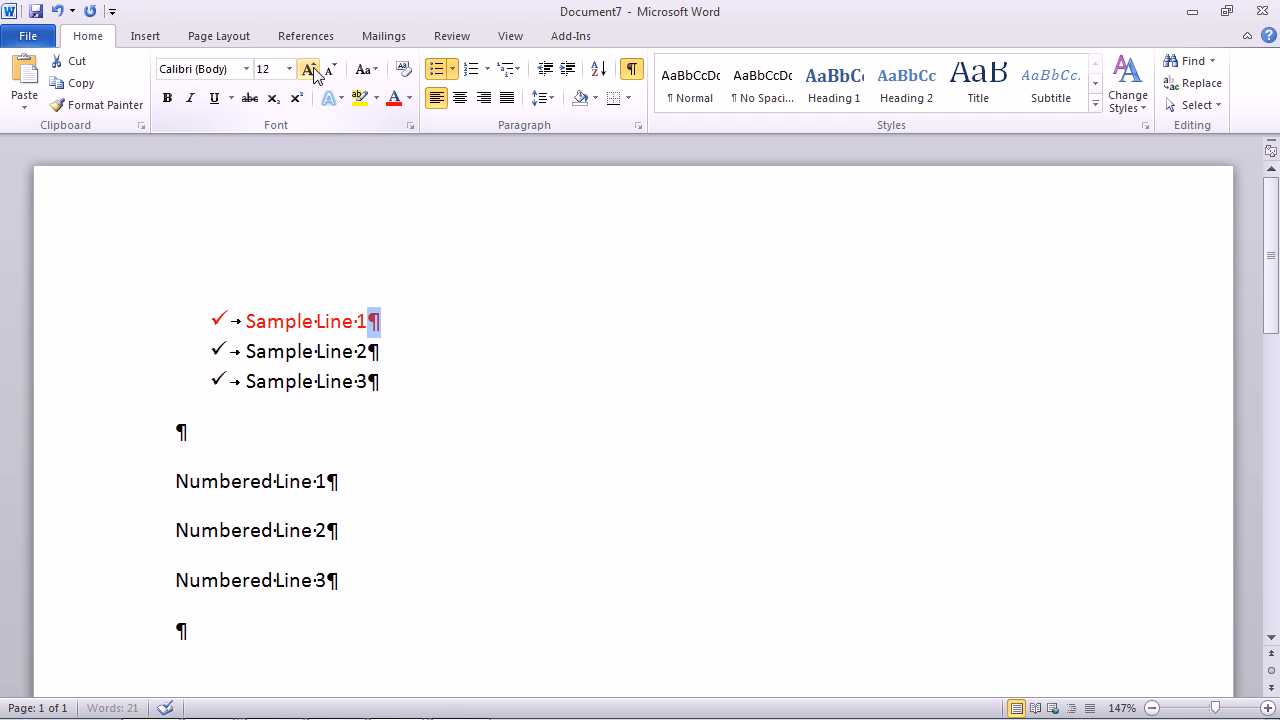
click(309, 69)
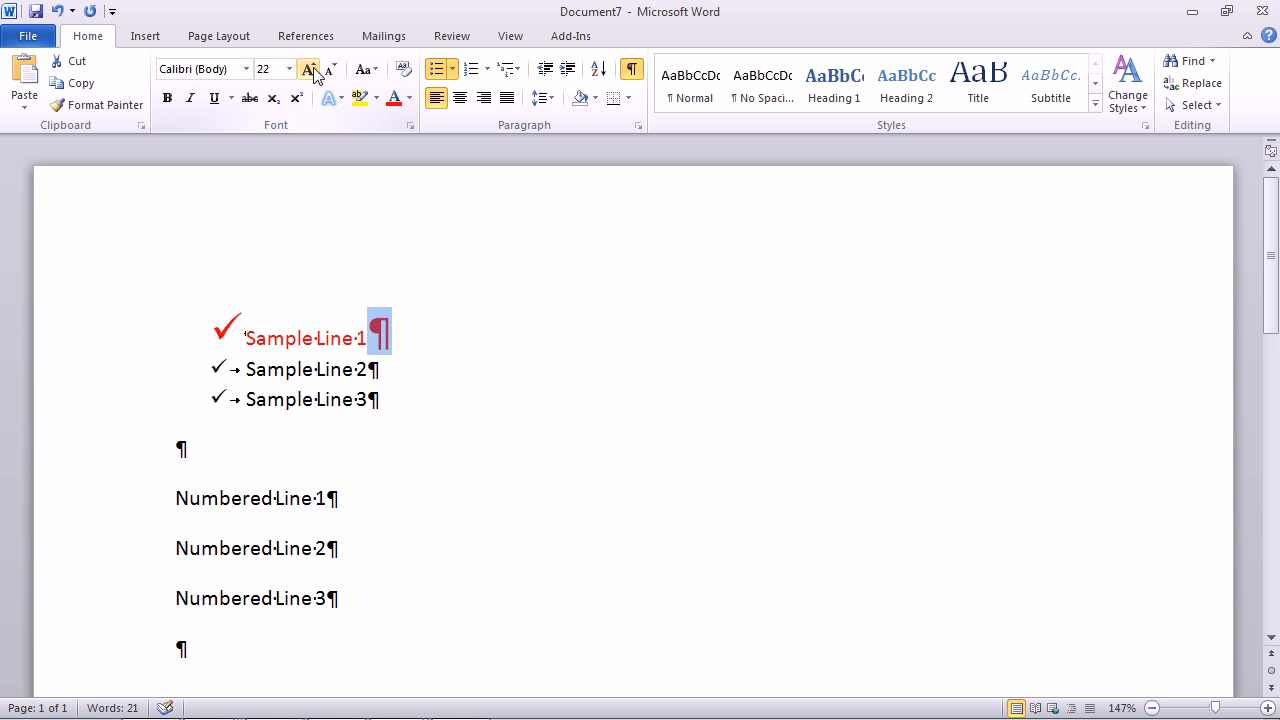